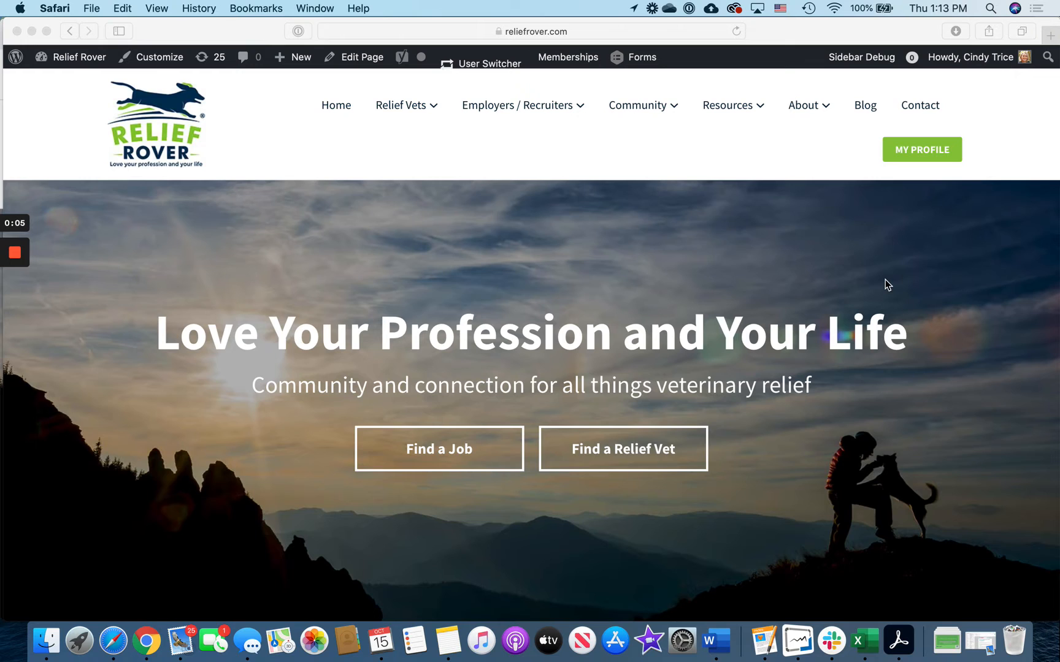
mouse_move(520, 358)
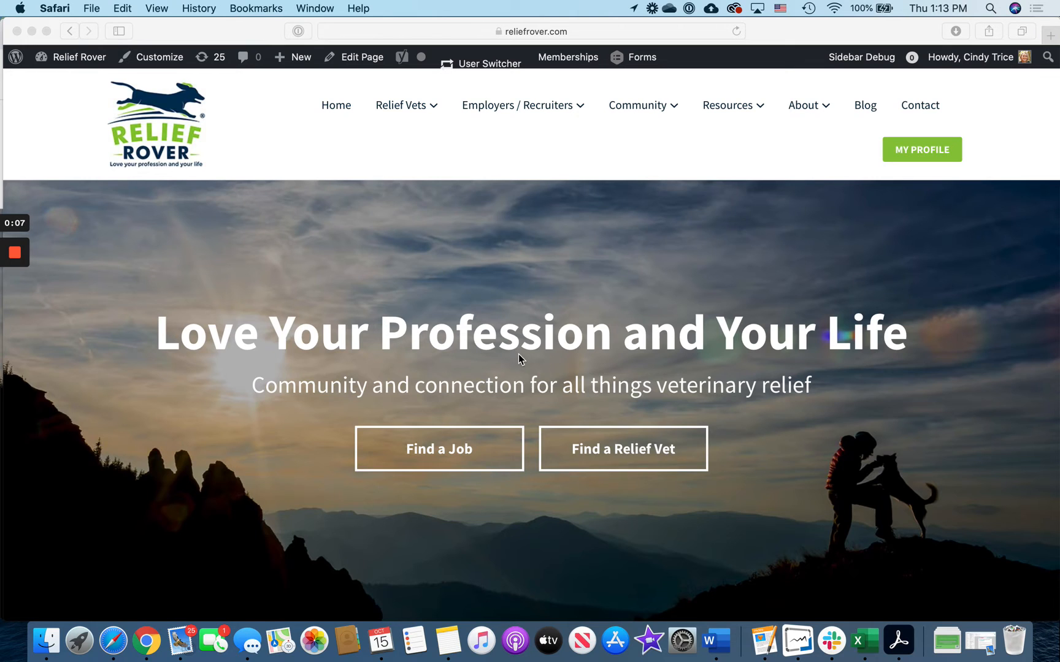
mouse_move(537, 110)
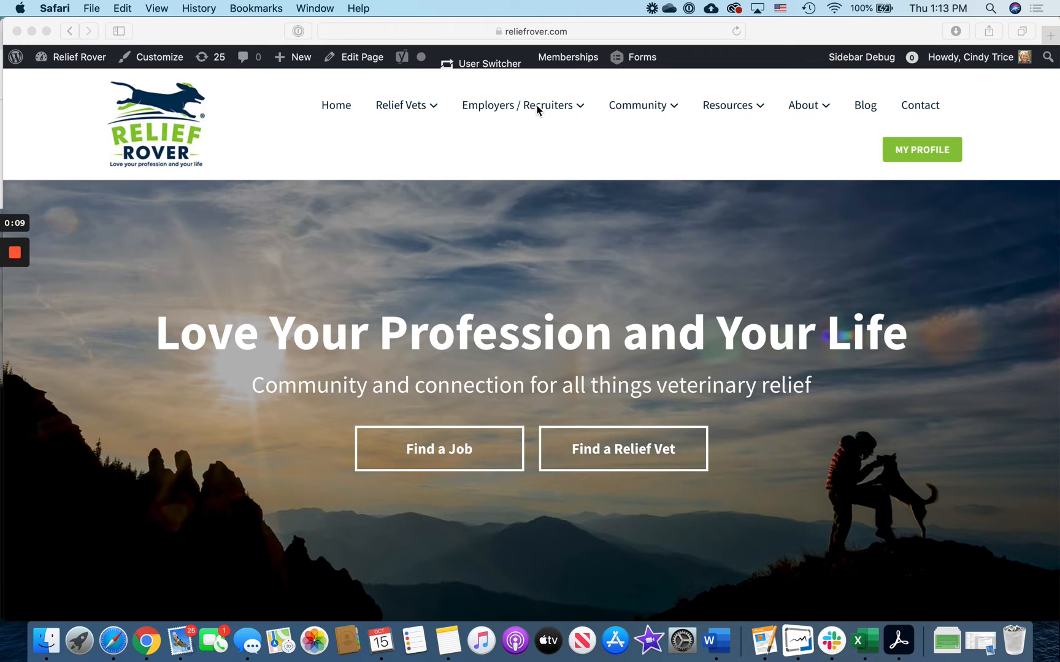
Open the Employers / Recruiters dropdown and choose the Employer Start Page
click(517, 105)
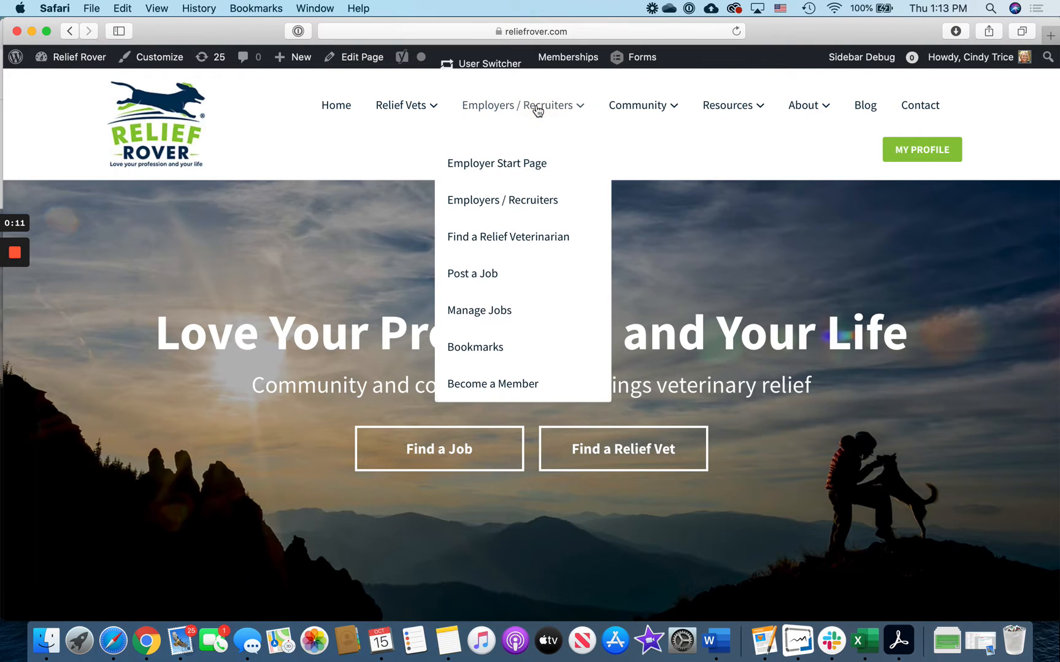
mouse_move(501, 274)
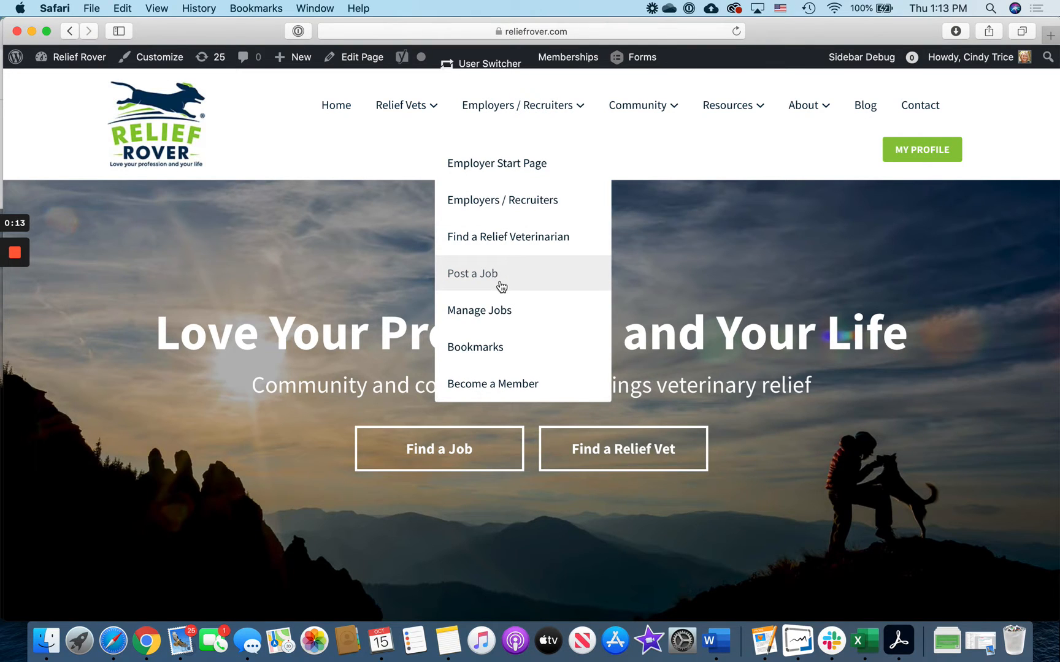
click(473, 273)
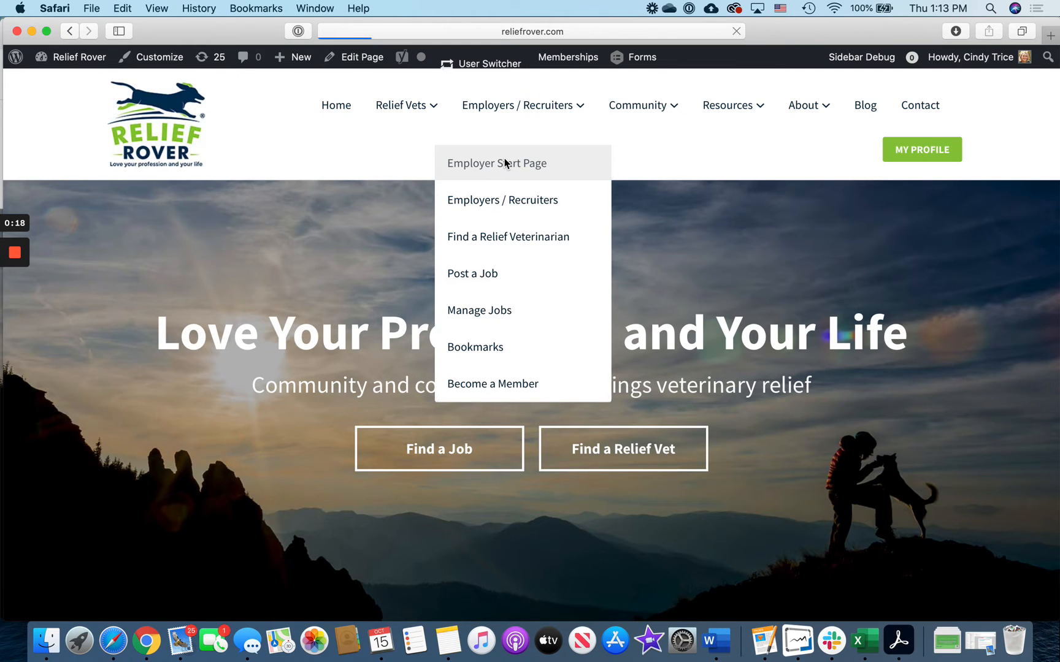
Go to the Employer Start Page and open the Post a Job form
click(496, 163)
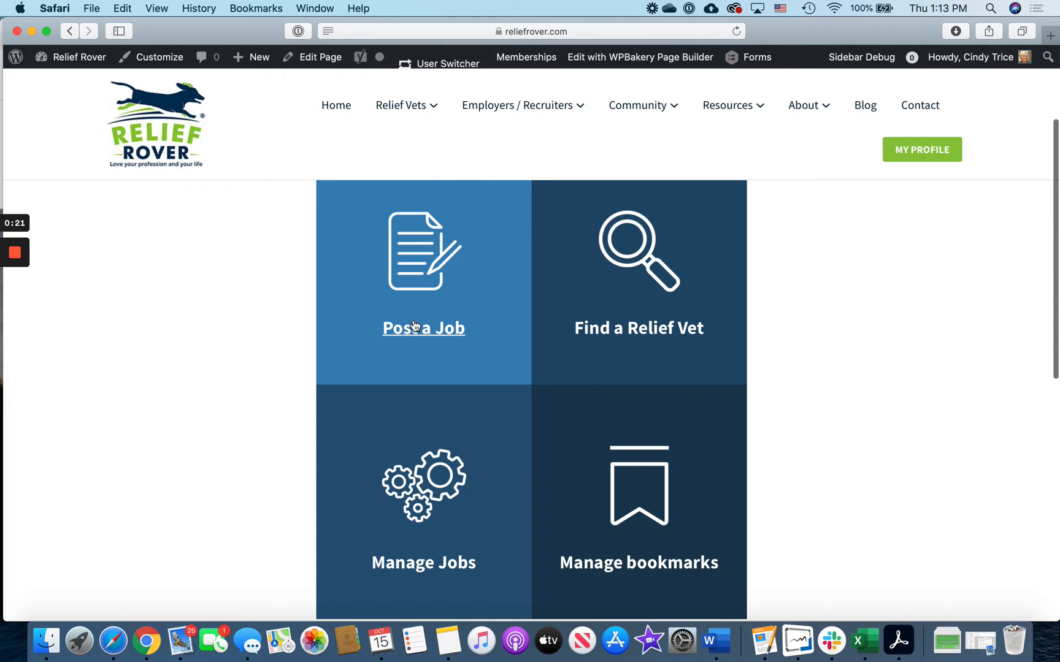
click(423, 327)
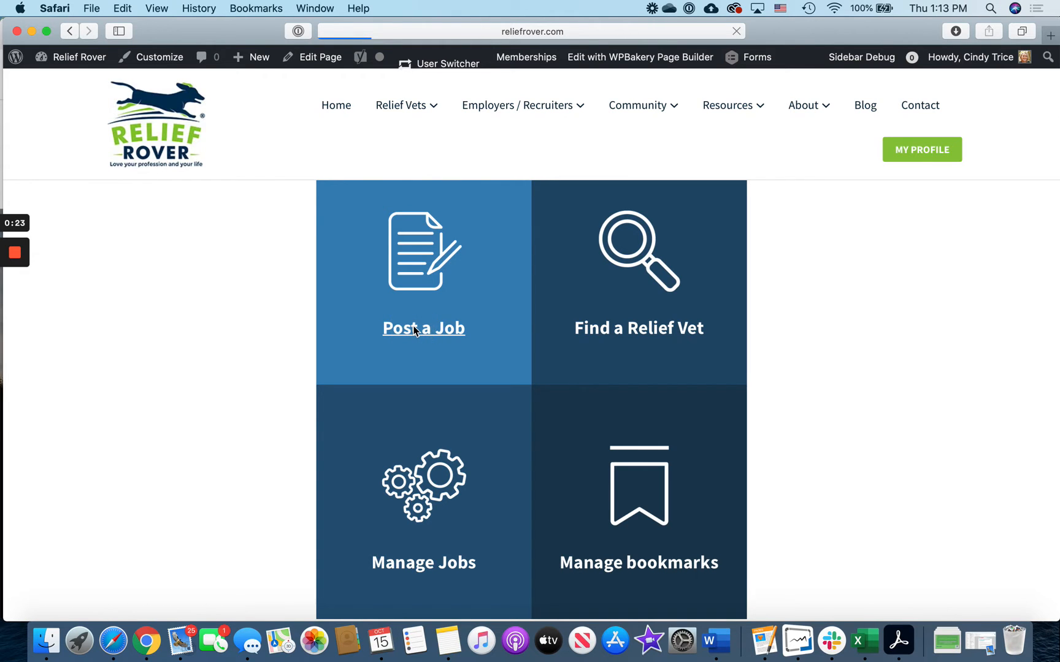
click(423, 327)
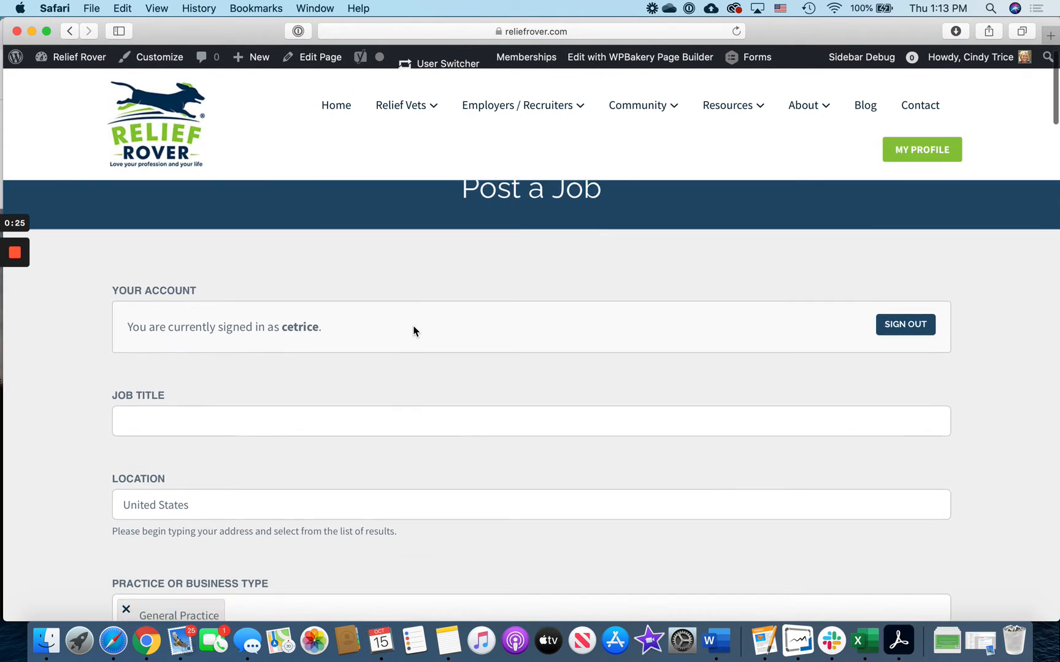
scroll(down, 3)
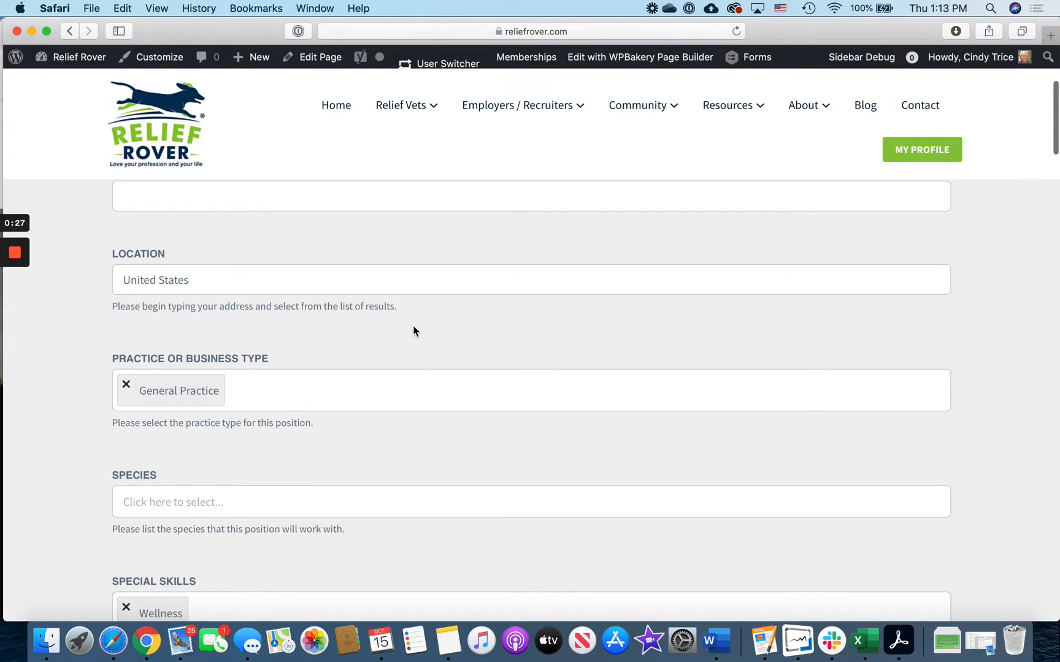
click(516, 105)
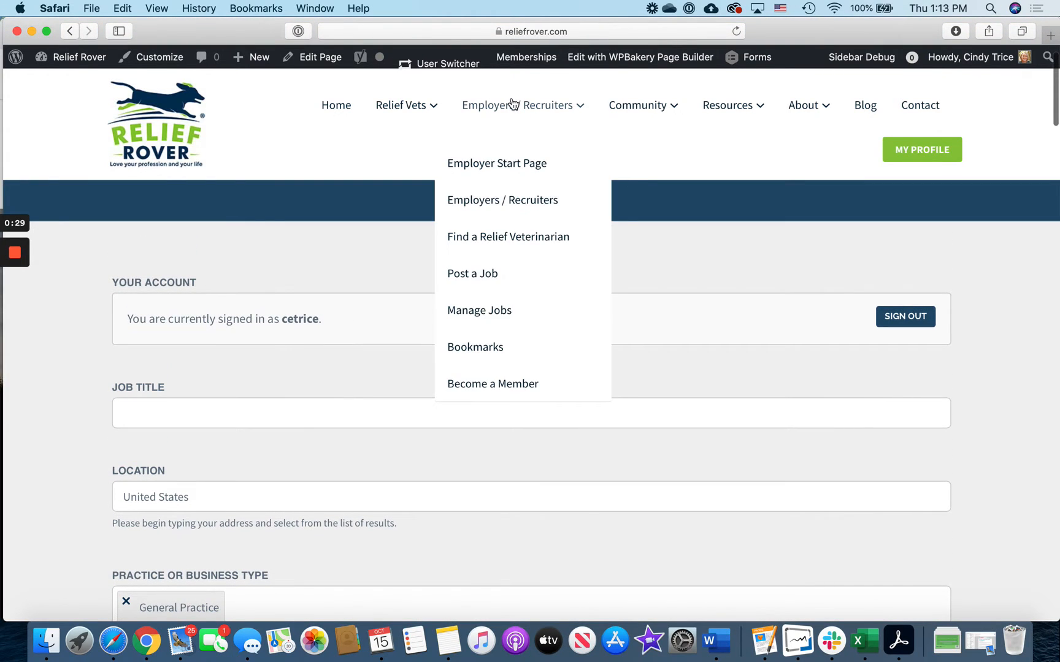
Open Manage Jobs and continue submitting the Relief Veterinarian draft
click(478, 310)
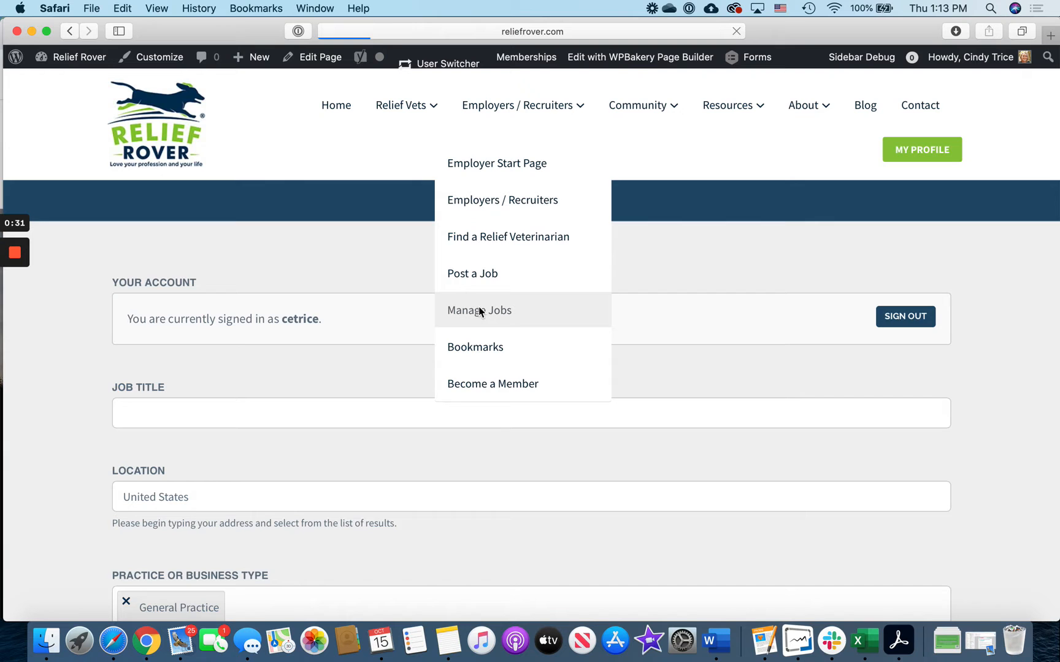
click(478, 310)
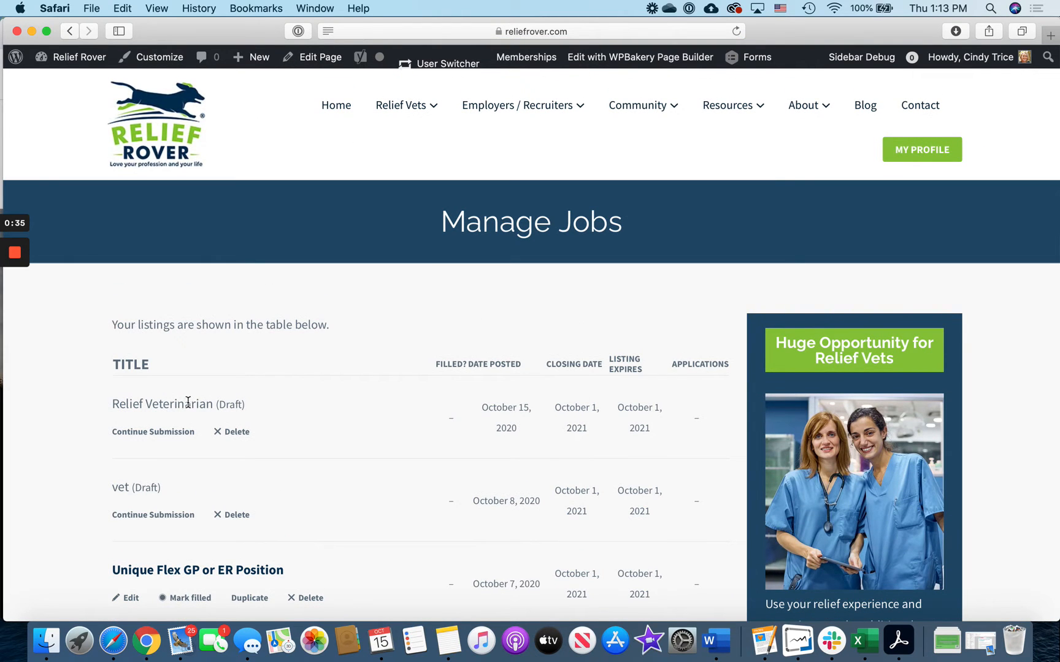
click(153, 431)
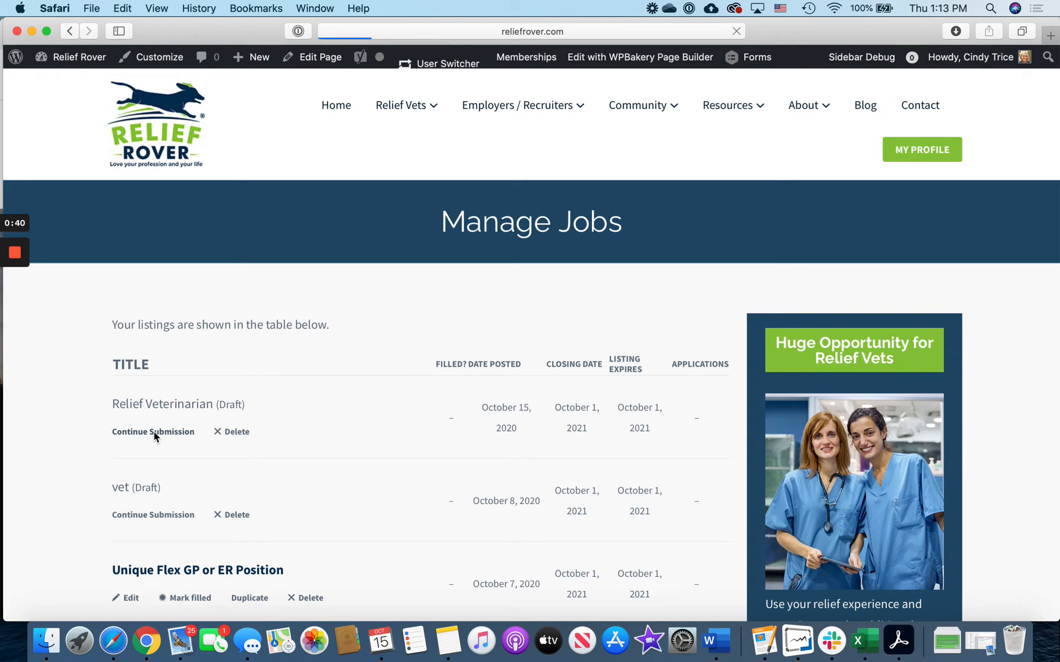
click(153, 431)
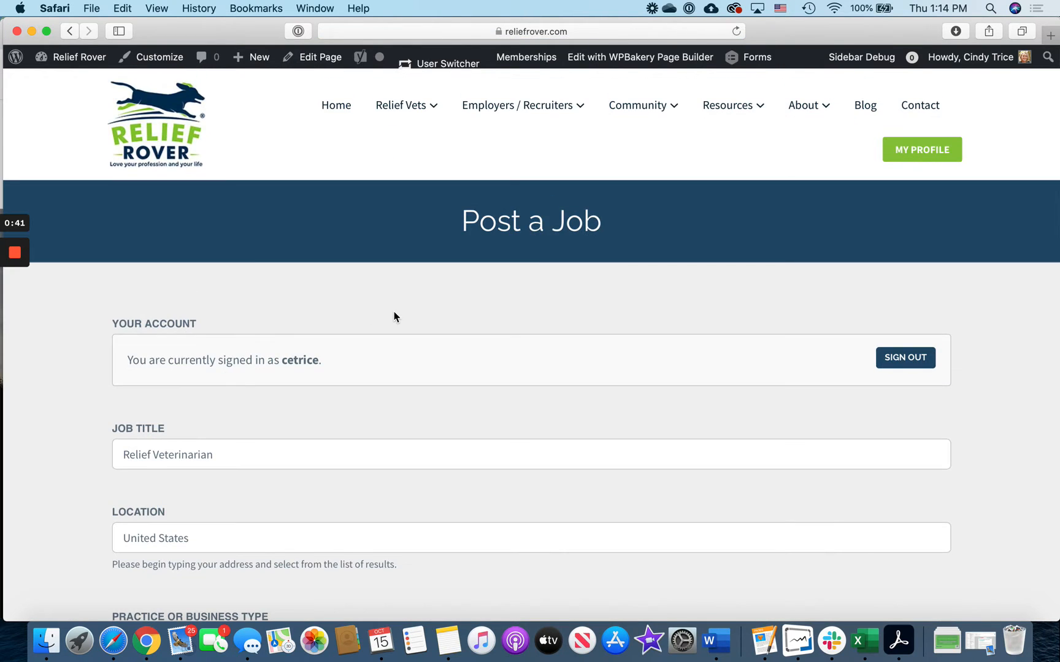
scroll(down, 3)
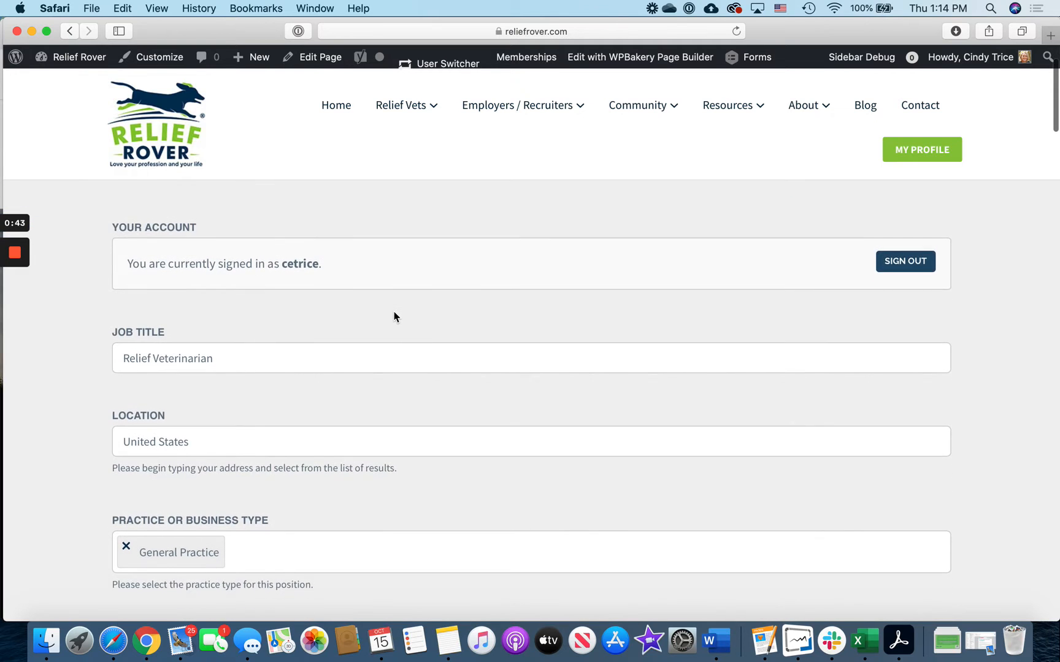
scroll(down, 3)
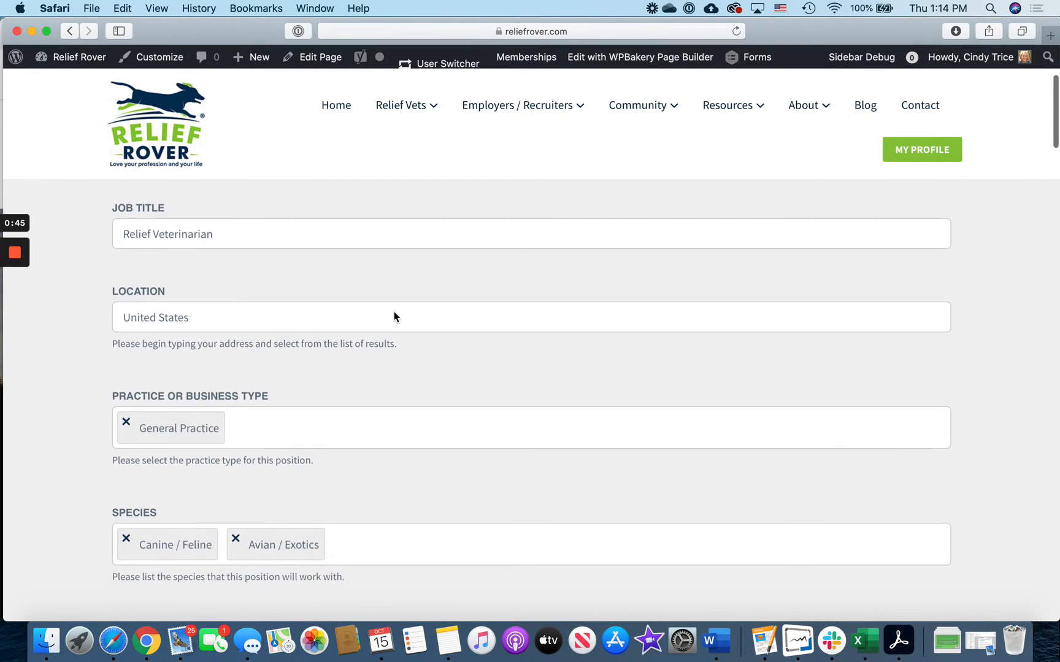
scroll(down, 3)
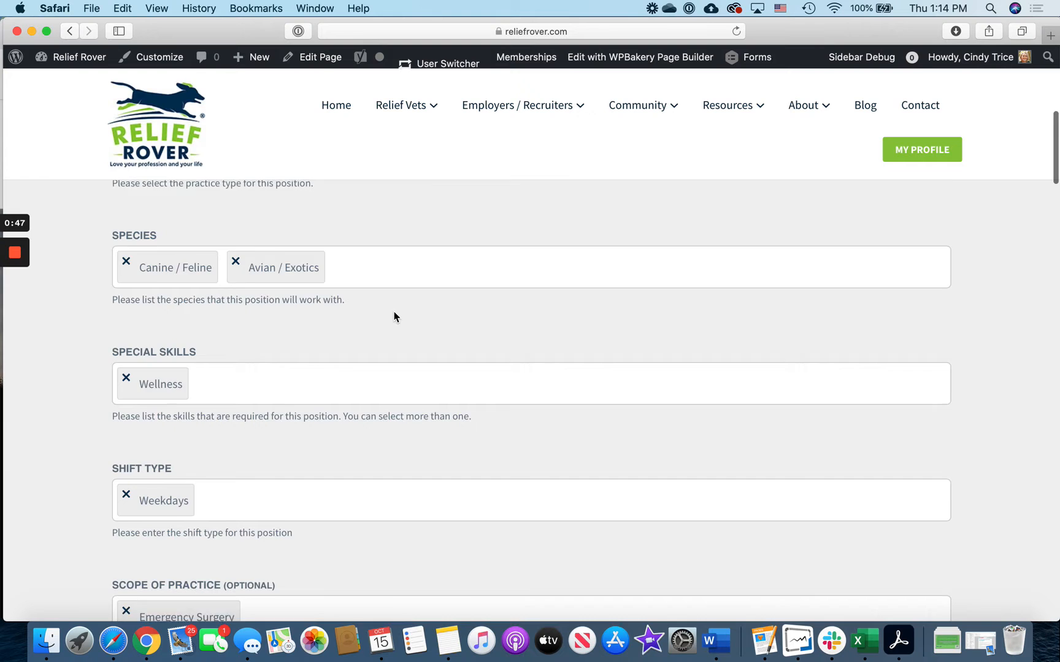
scroll(down, 3)
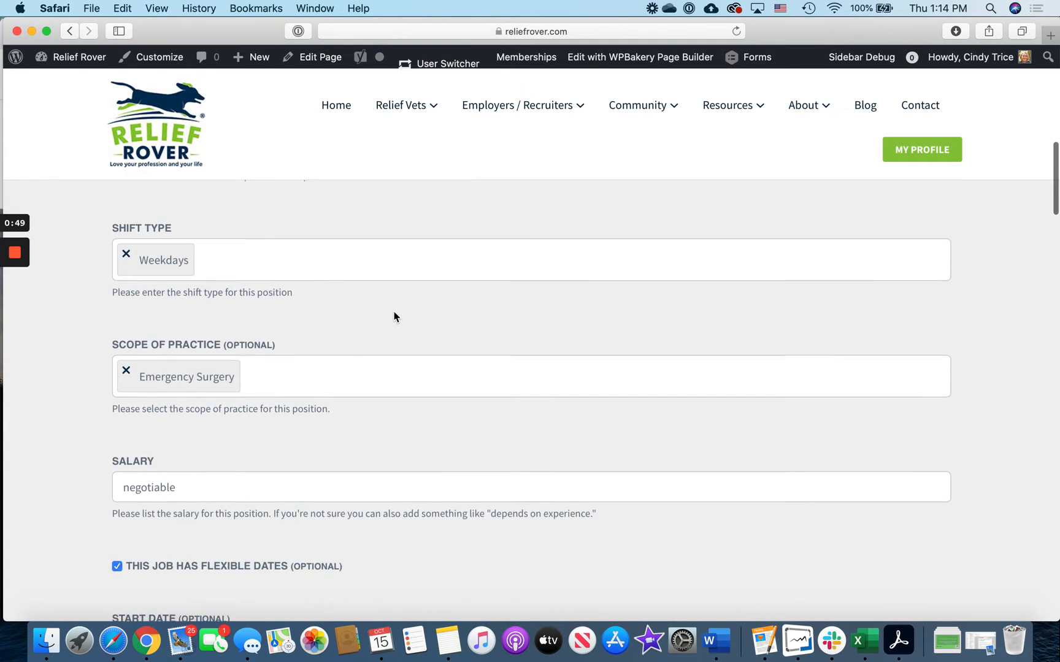
scroll(down, 3)
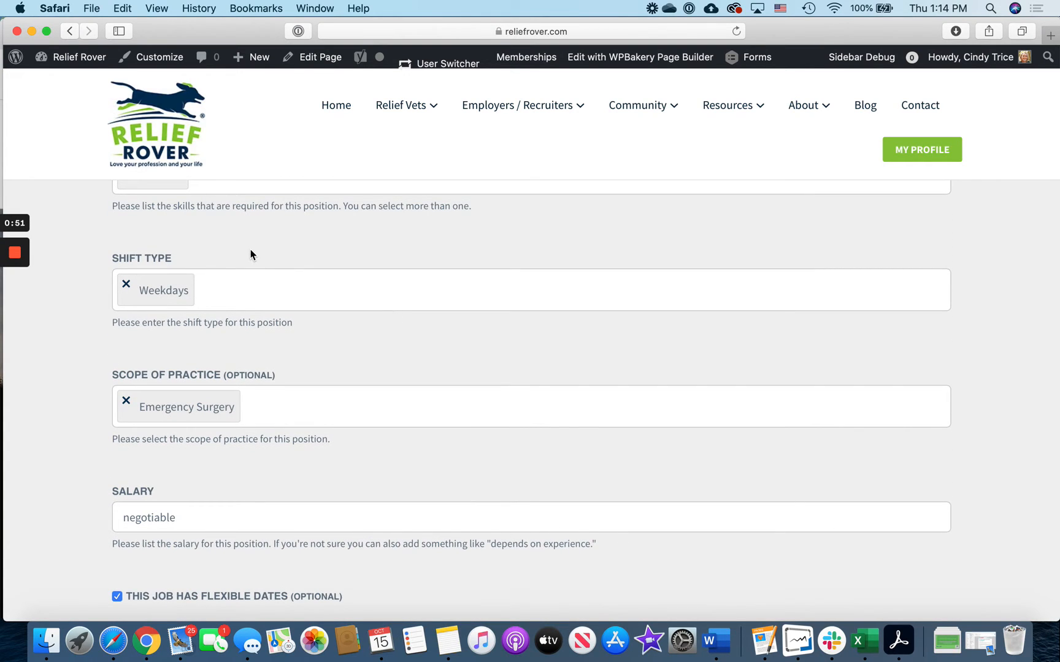
mouse_move(271, 363)
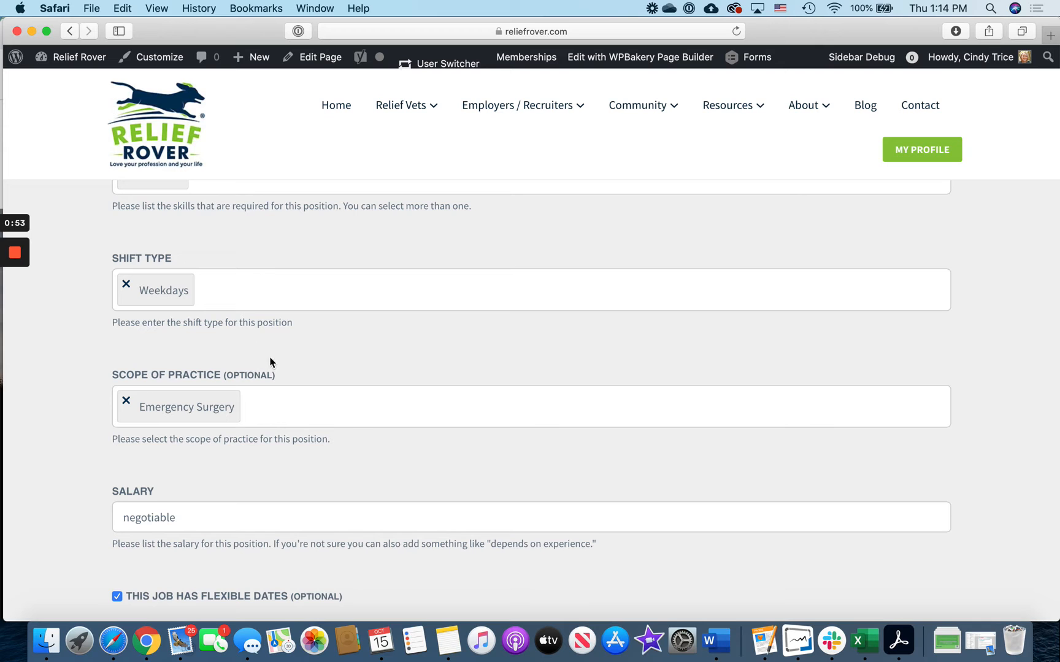
mouse_move(300, 373)
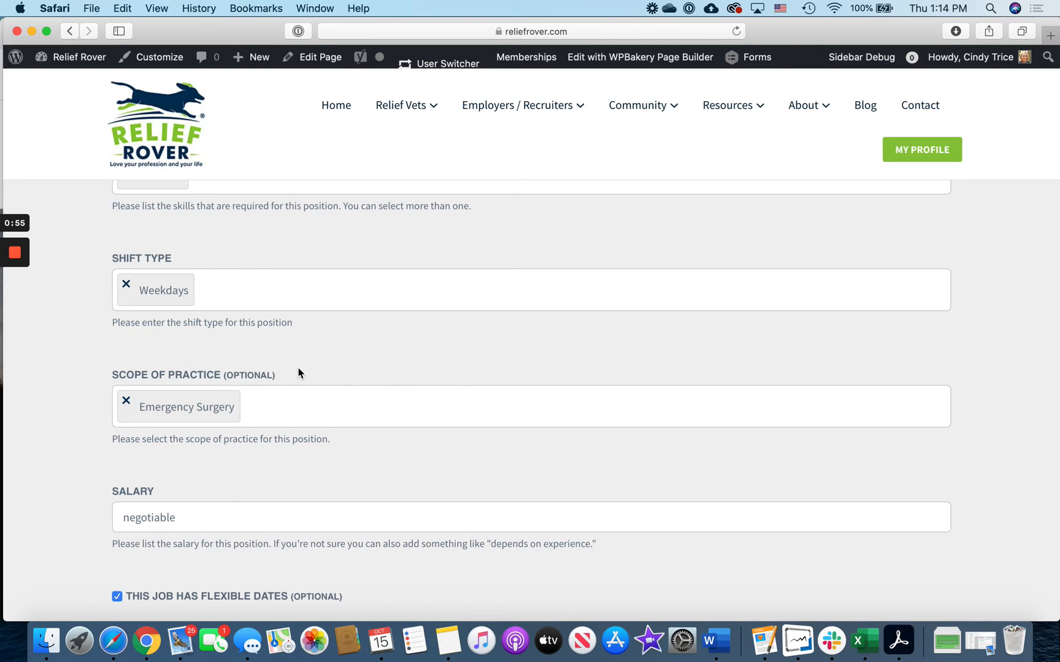
scroll(down, 3)
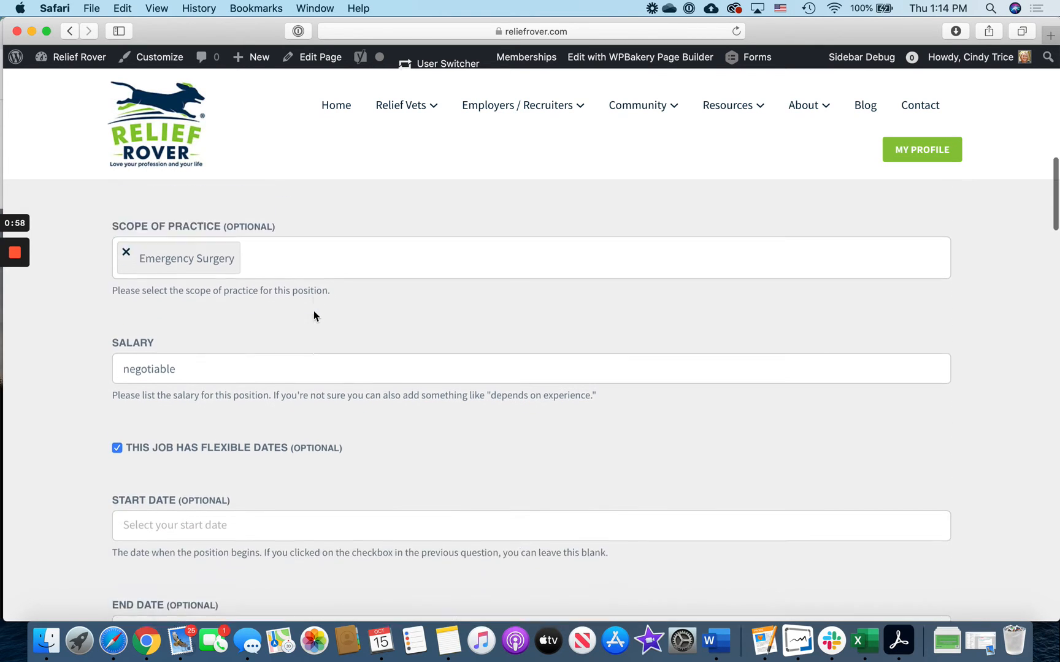
scroll(down, 3)
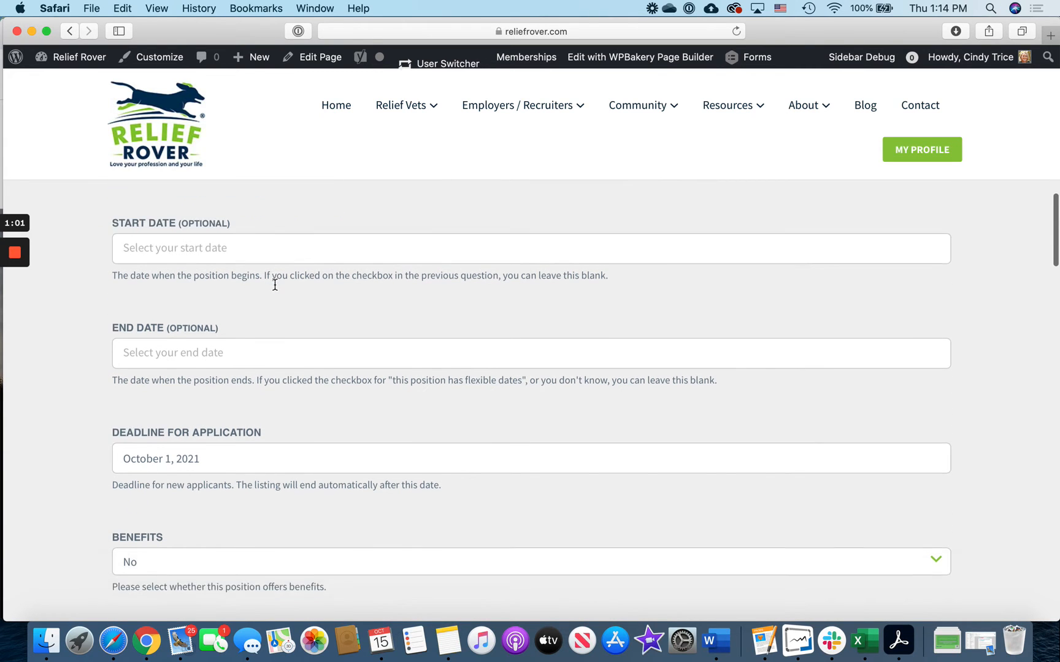
scroll(down, 3)
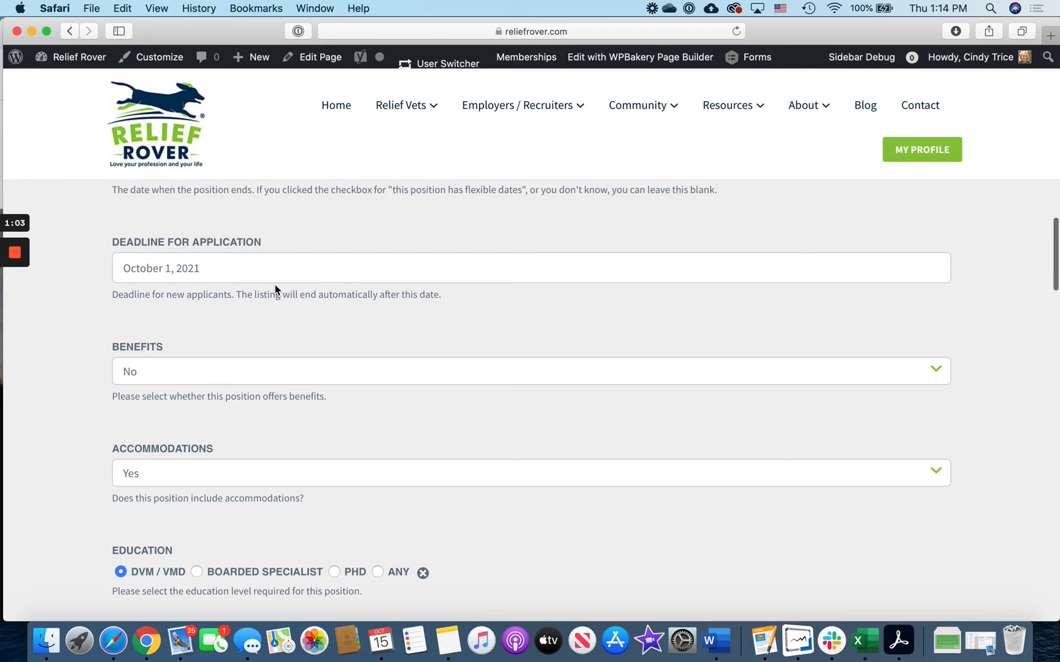
scroll(down, 3)
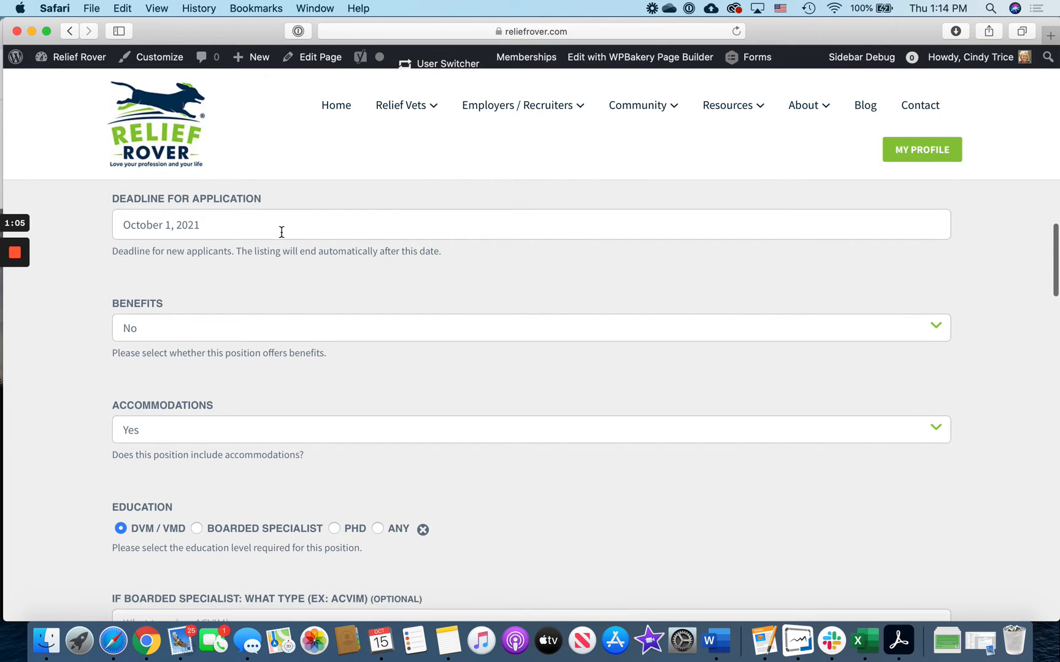
scroll(down, 3)
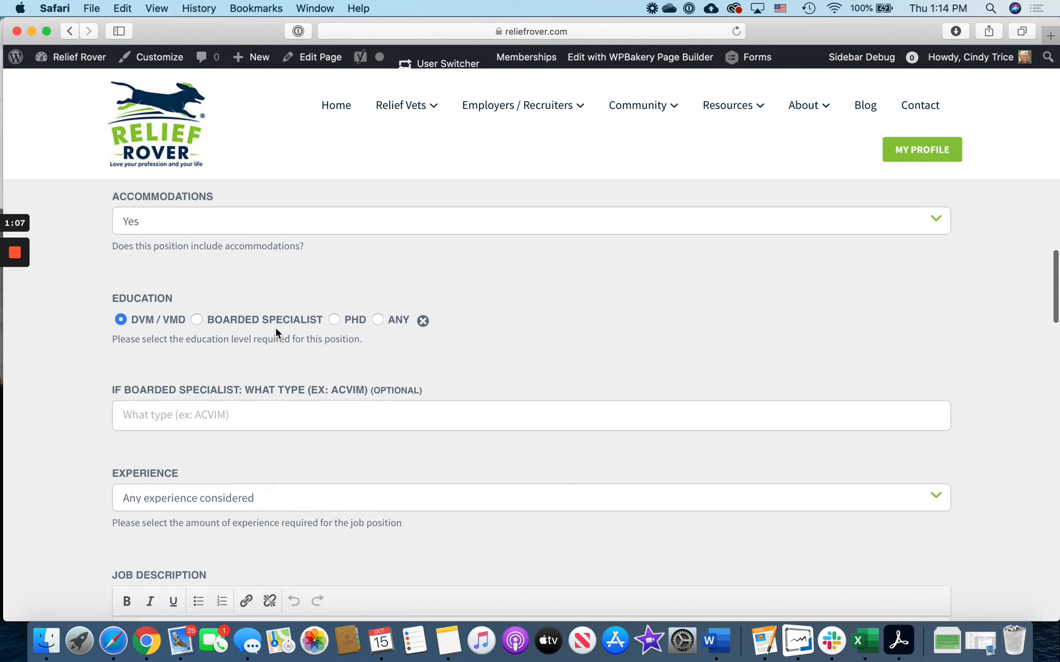
scroll(down, 3)
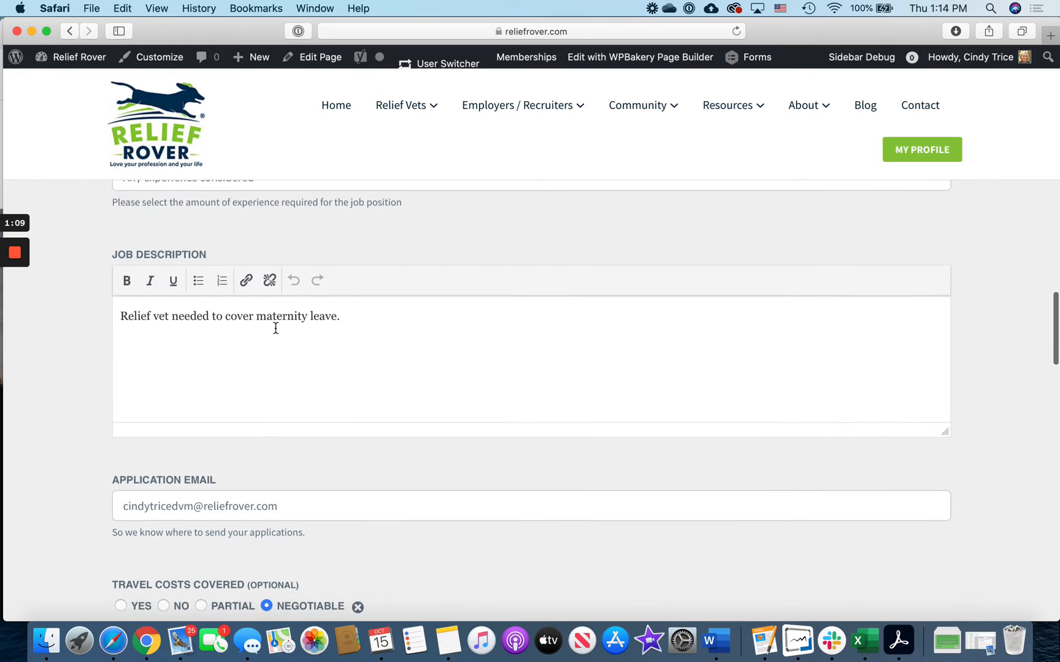
scroll(down, 3)
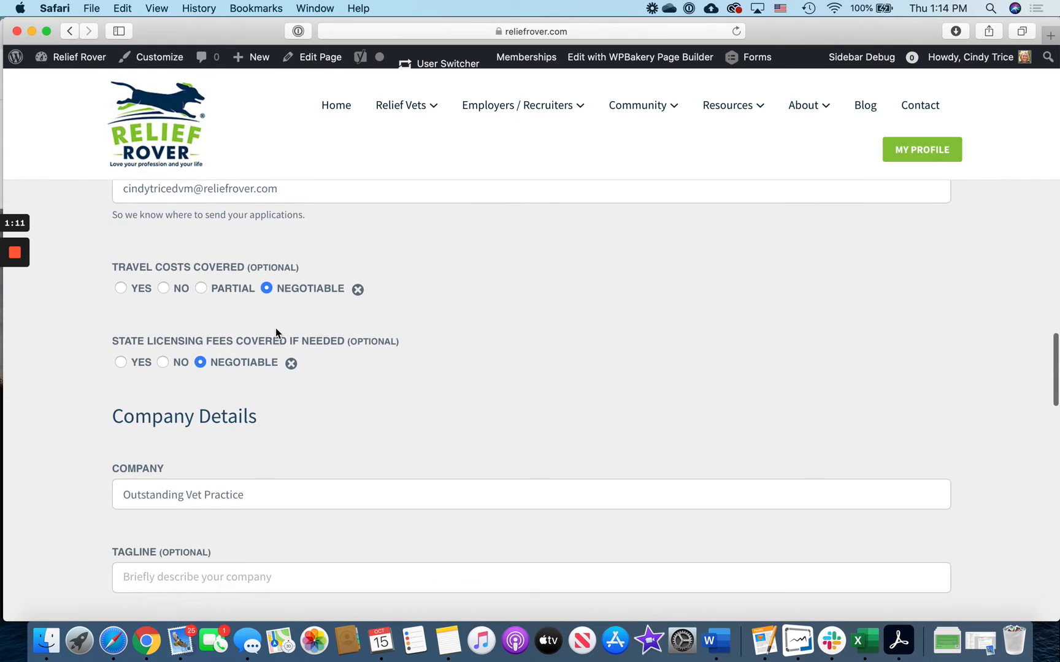
scroll(down, 3)
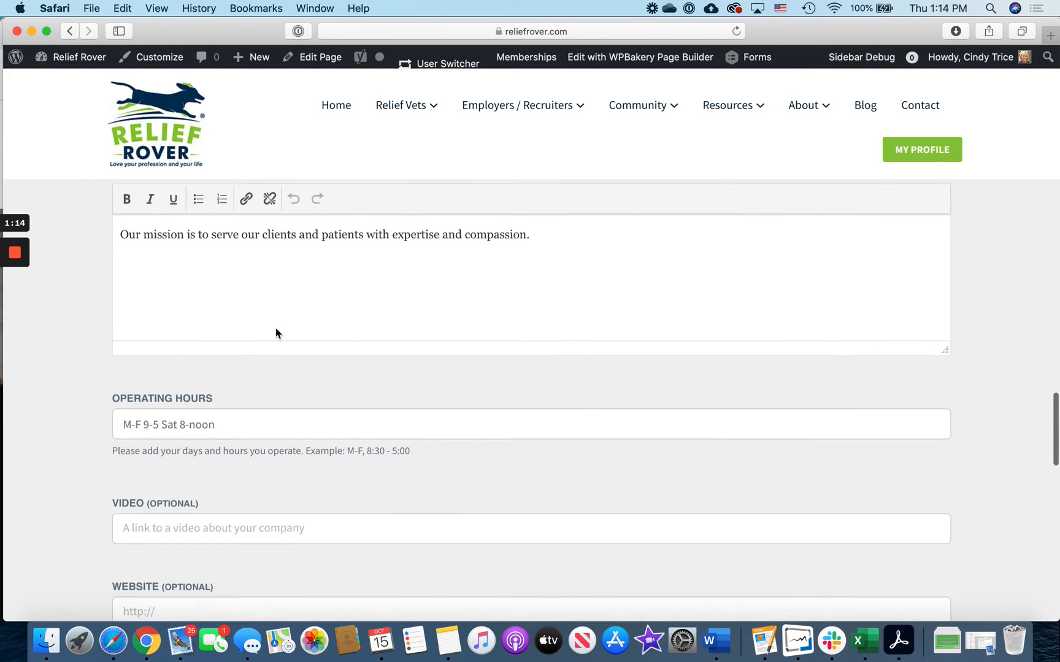
scroll(down, 3)
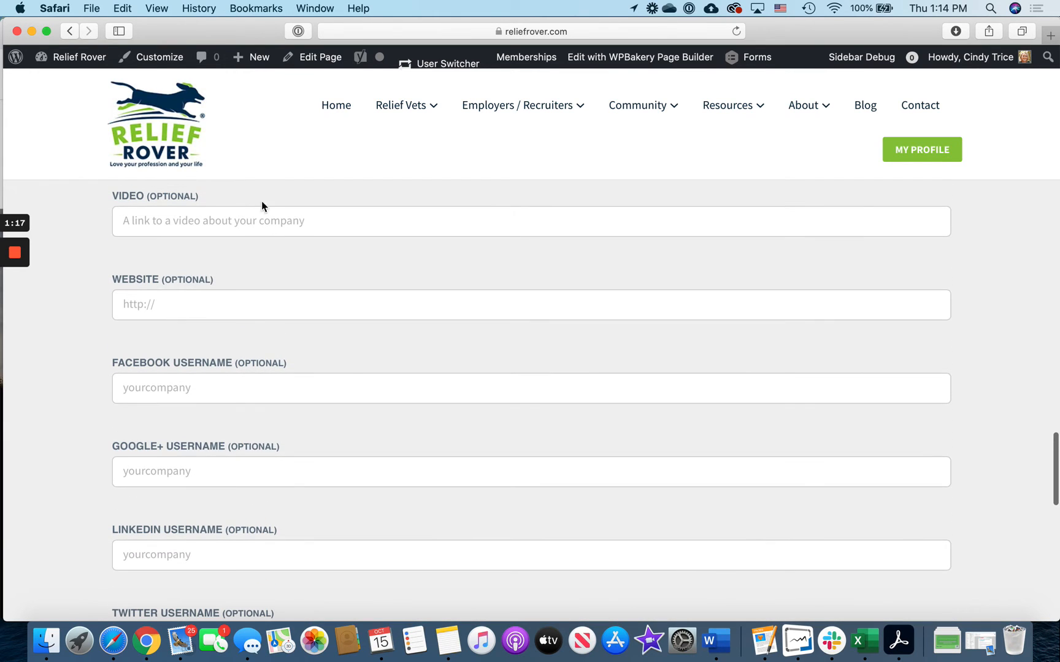
scroll(down, 3)
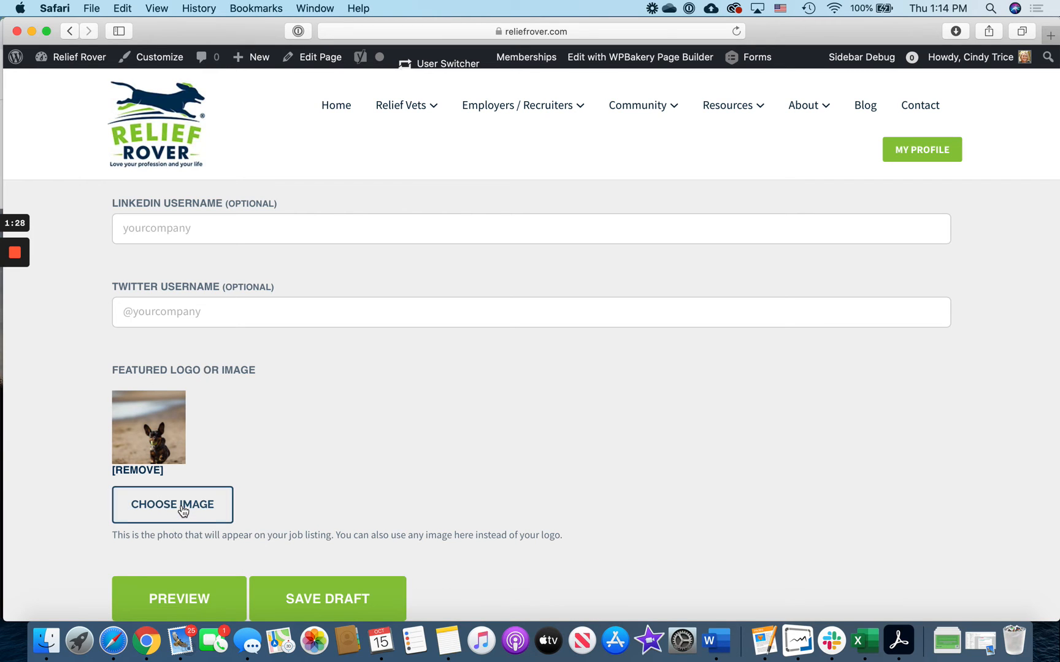
Cancel the featured image picker to keep the dog photo, then request a preview
click(172, 504)
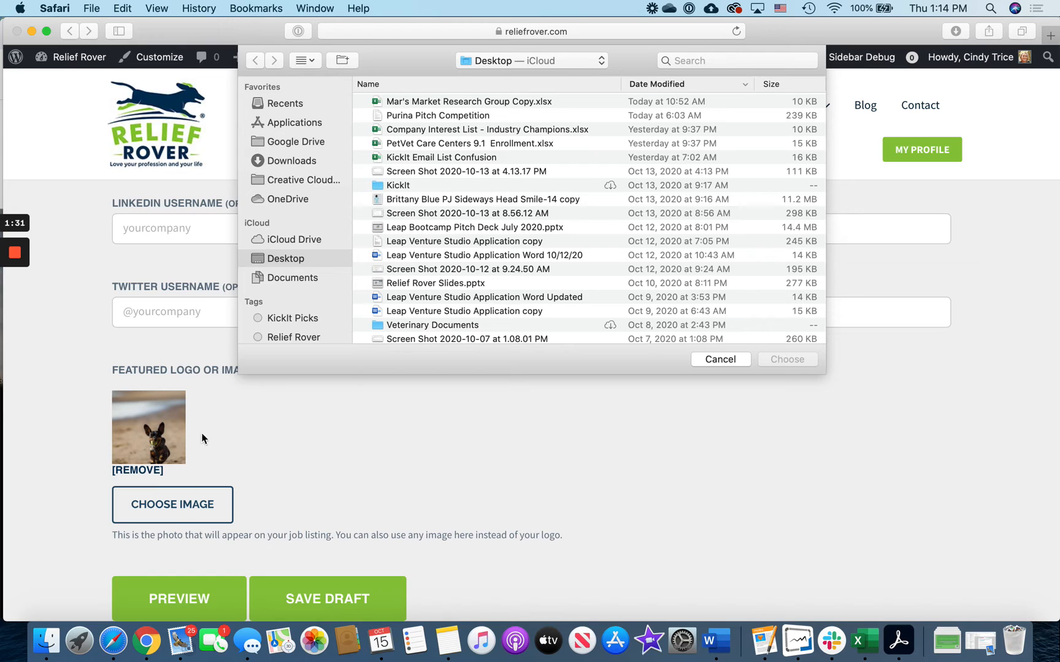
mouse_move(463, 259)
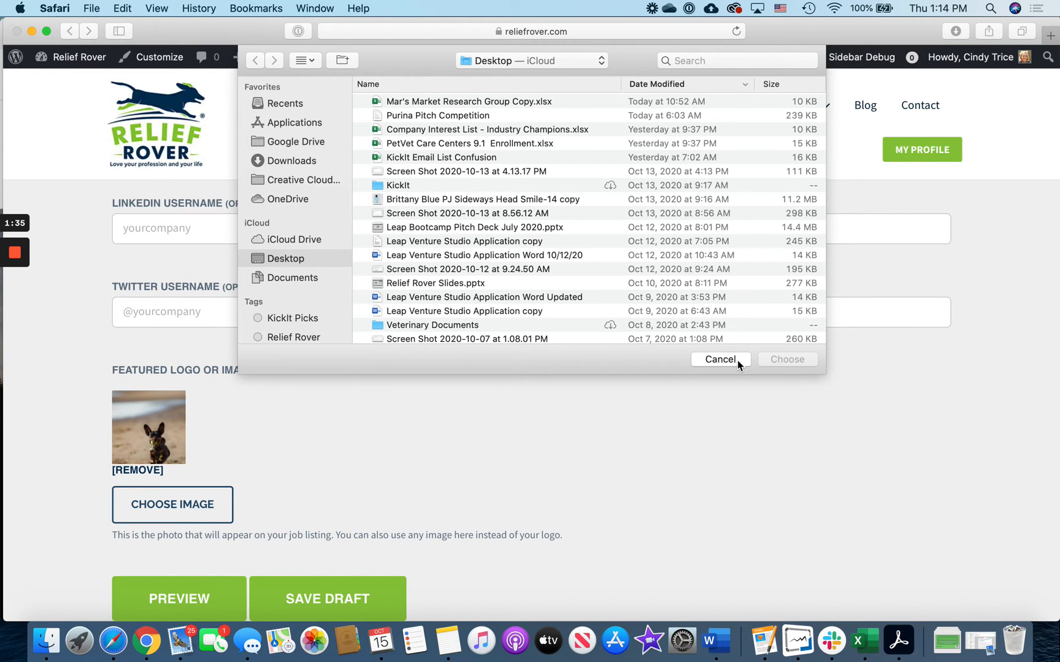
click(720, 359)
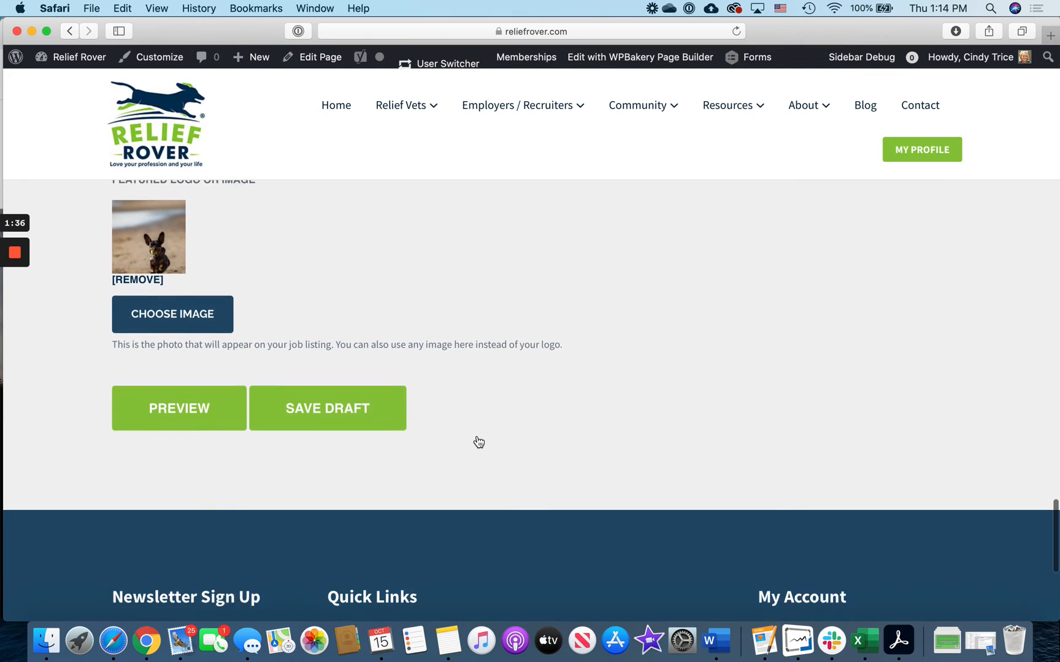
click(179, 390)
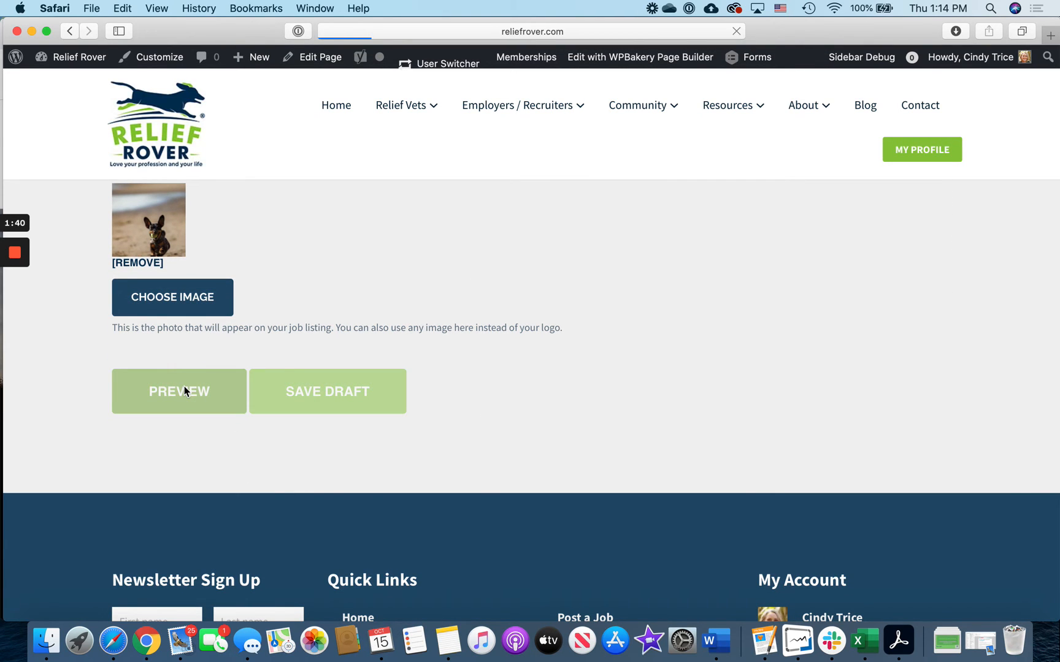
Review the Relief Veterinarian preview's map, dog photo, job details and requirements
click(179, 390)
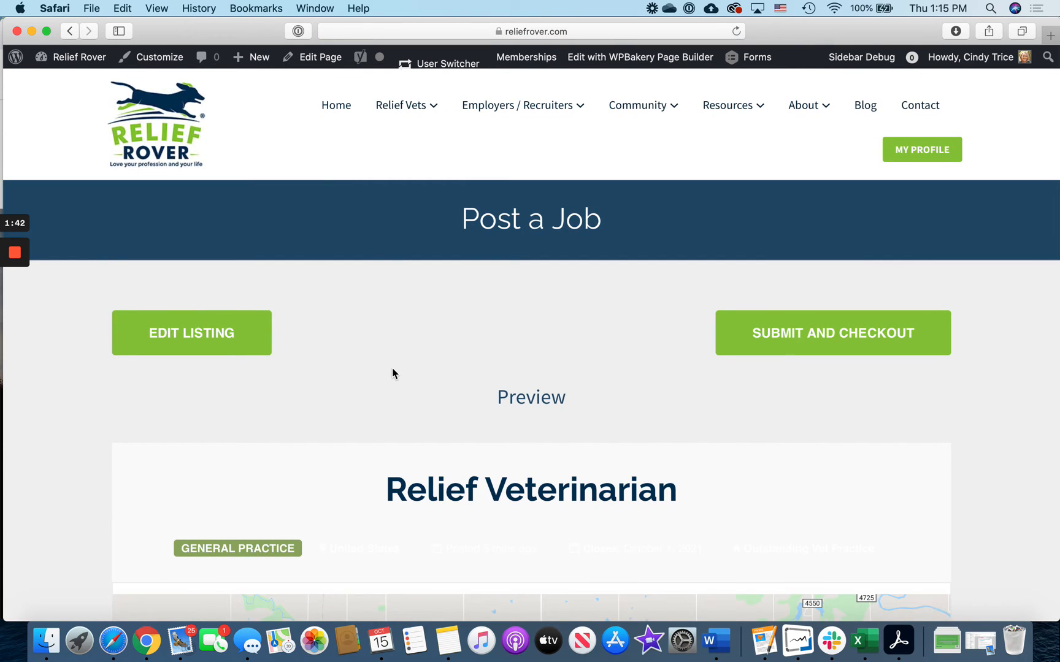
scroll(down, 3)
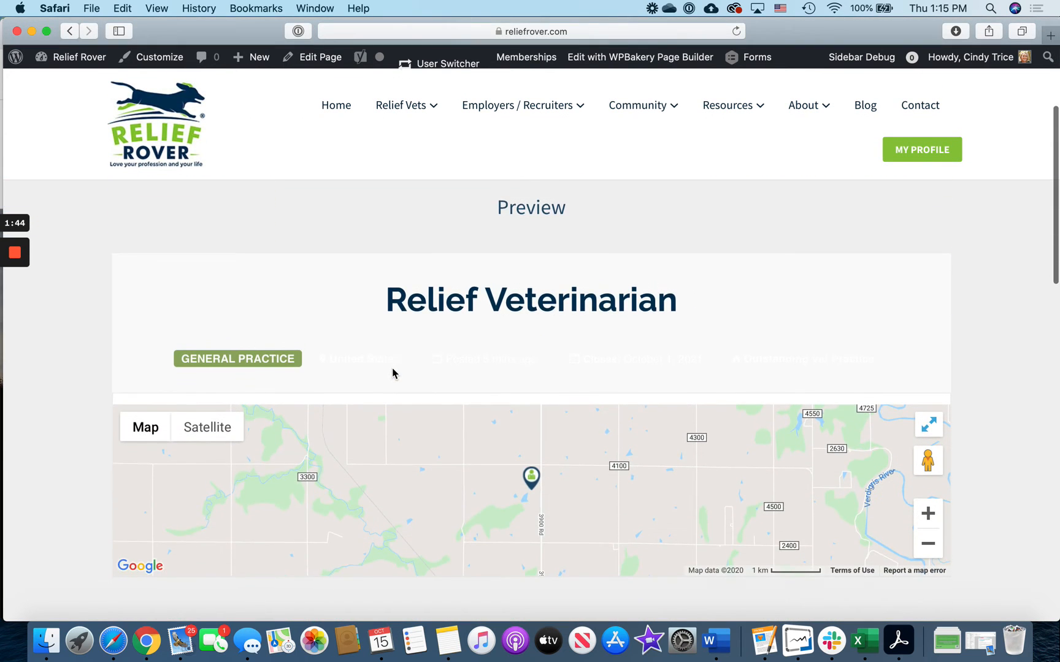
scroll(down, 3)
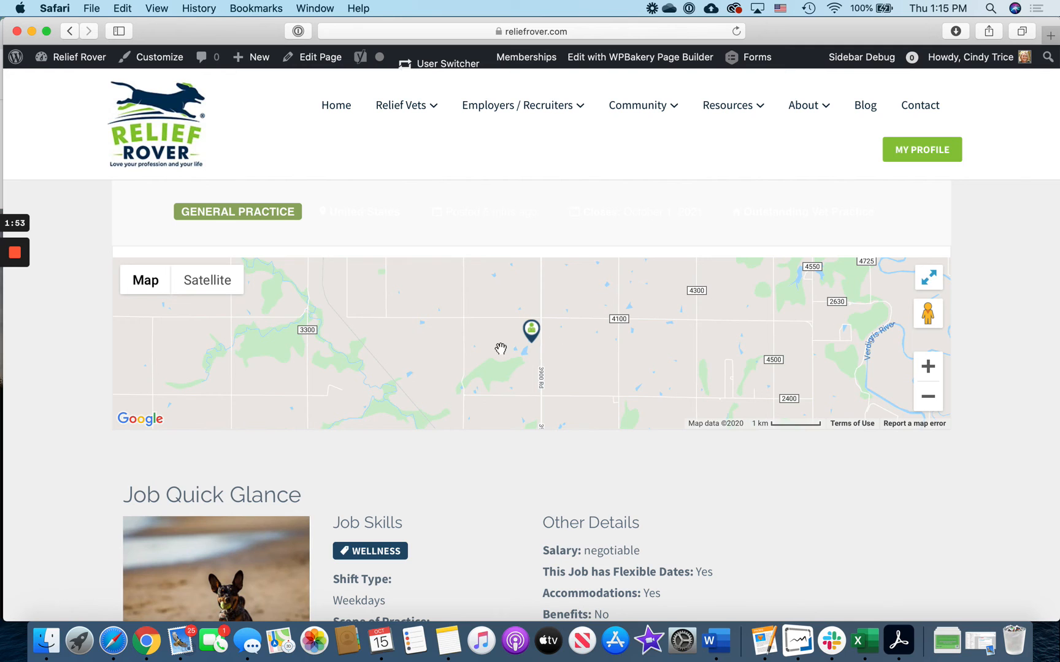
scroll(down, 3)
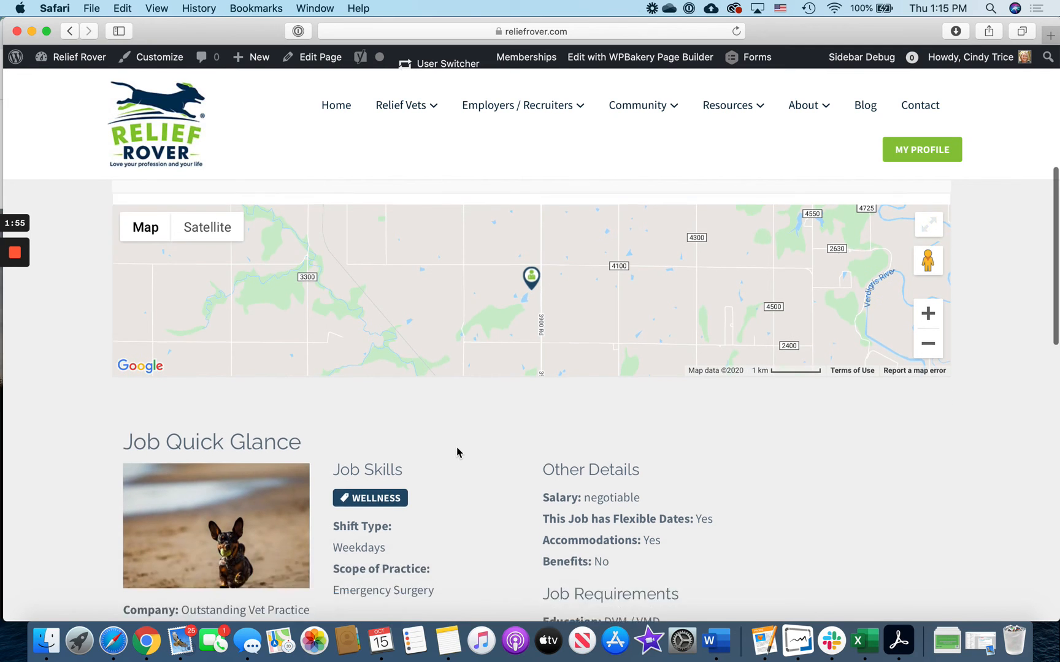
scroll(down, 3)
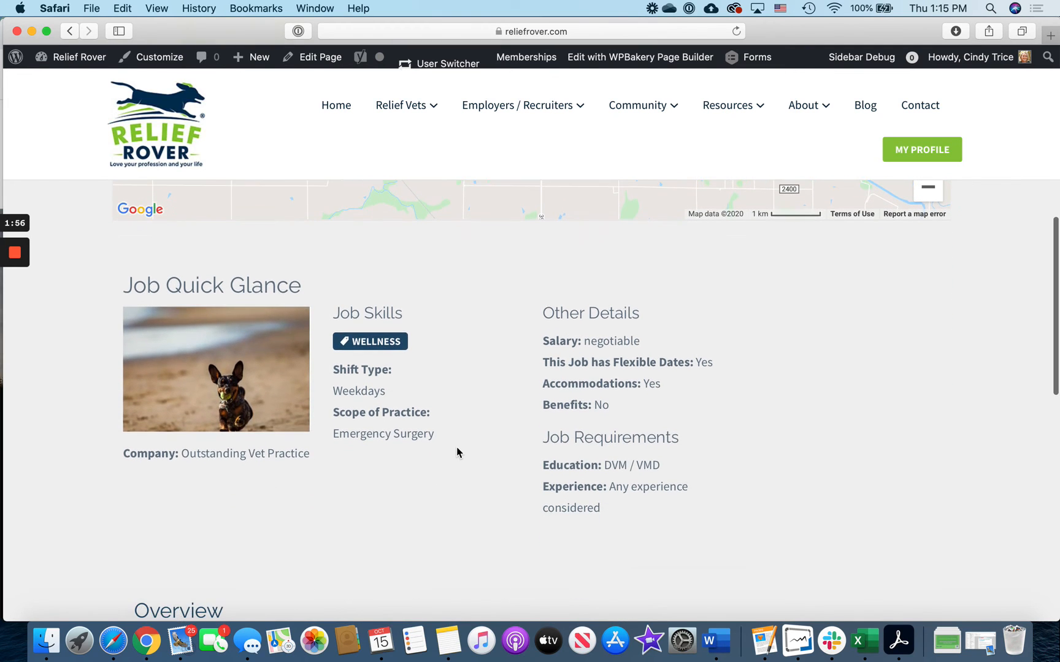
scroll(down, 3)
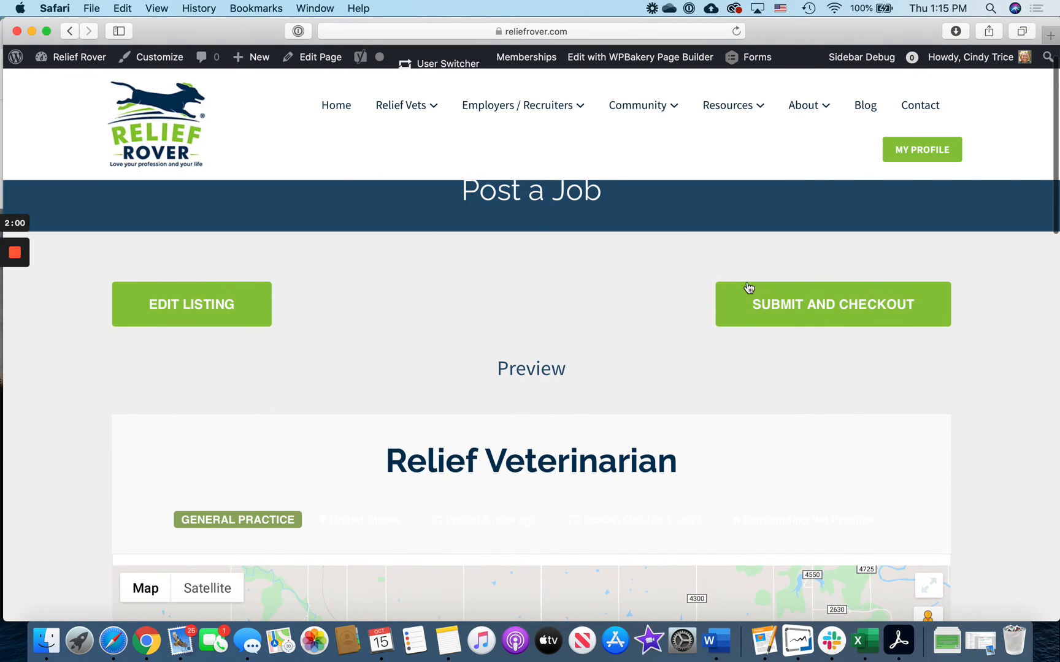
mouse_move(797, 307)
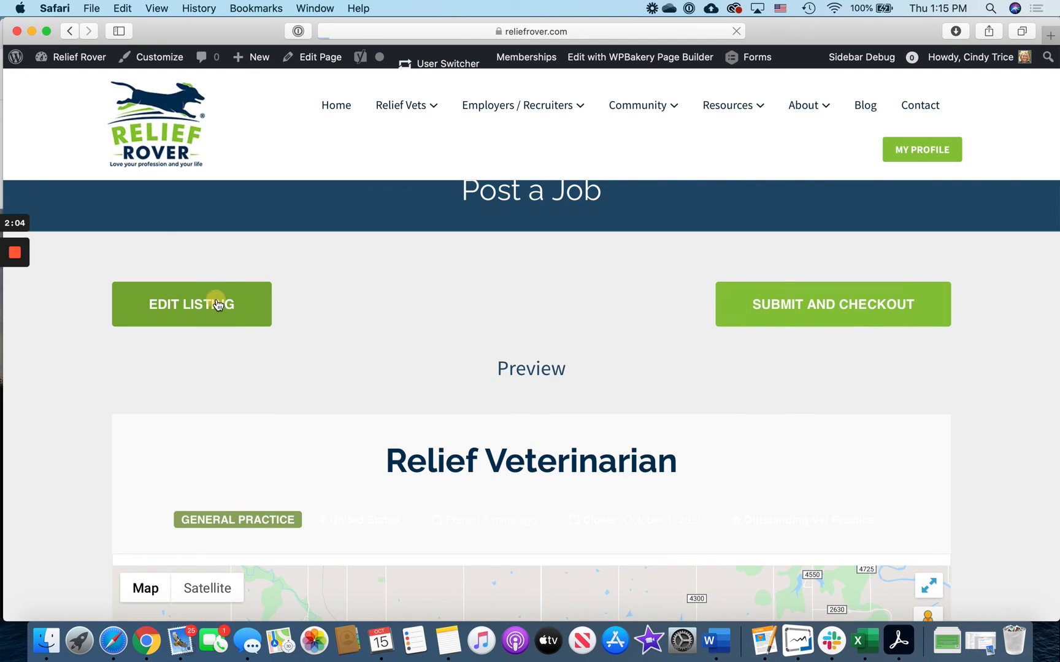
Use Edit Listing to reopen the Relief Veterinarian listing in the job form
click(191, 305)
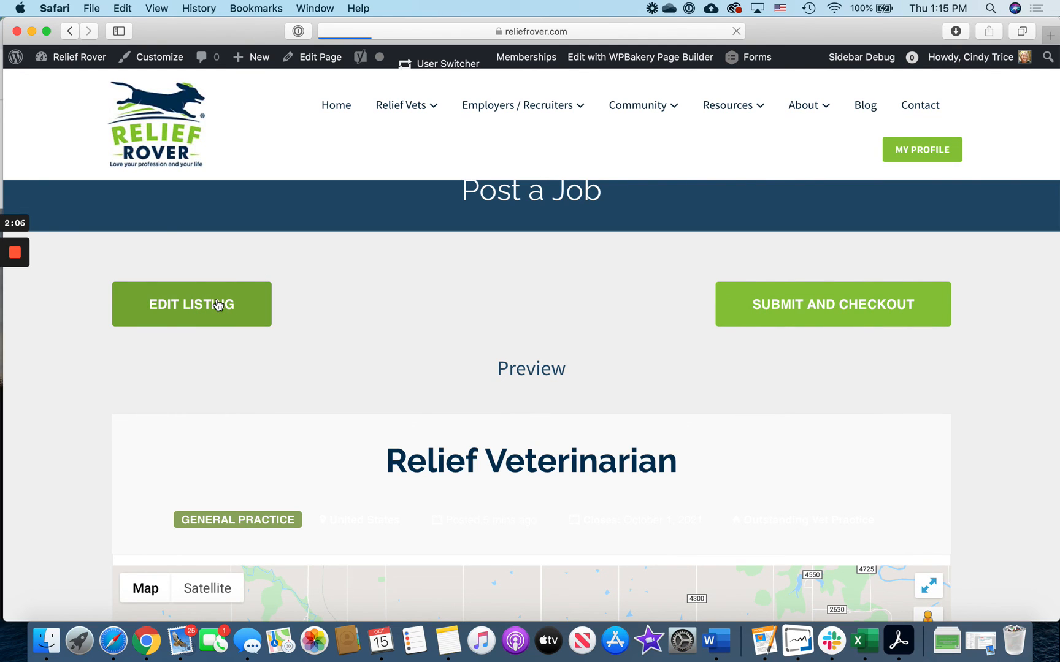
click(191, 304)
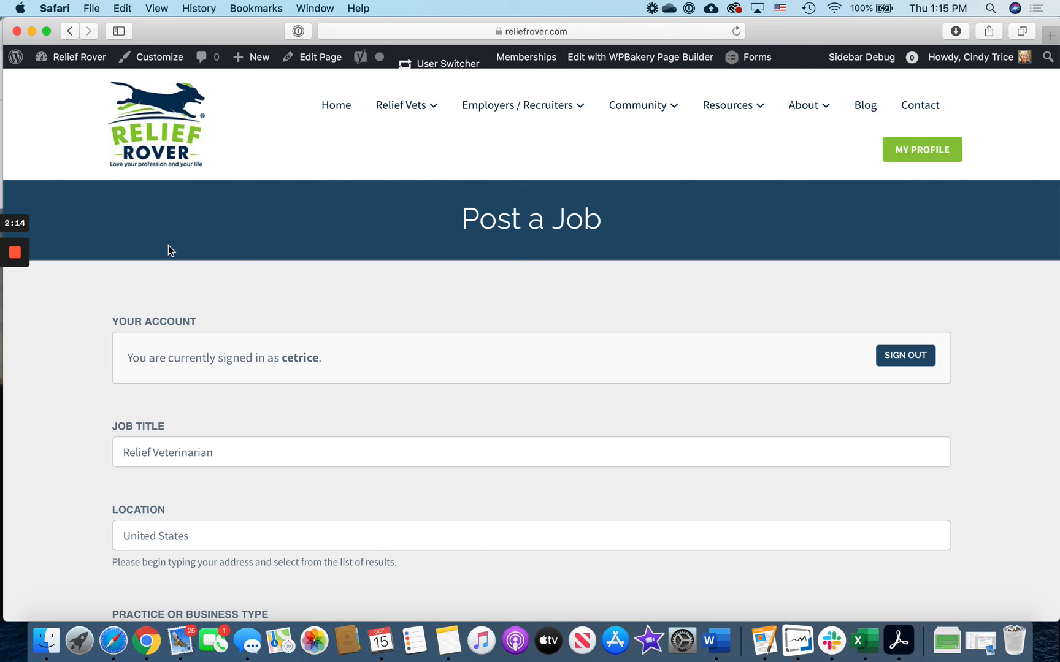
mouse_move(167, 252)
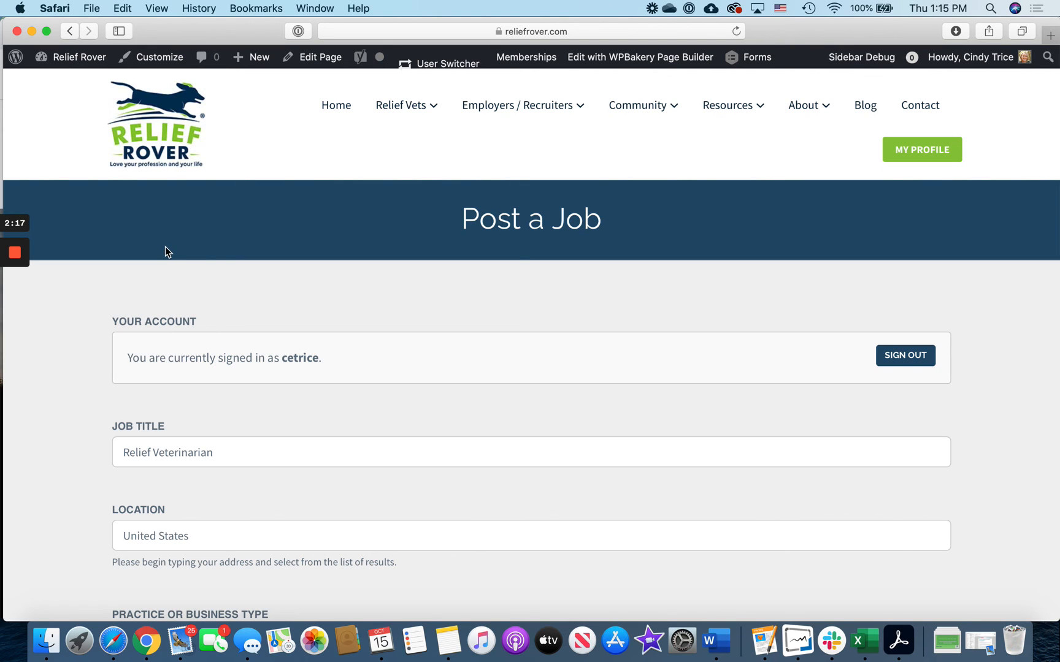